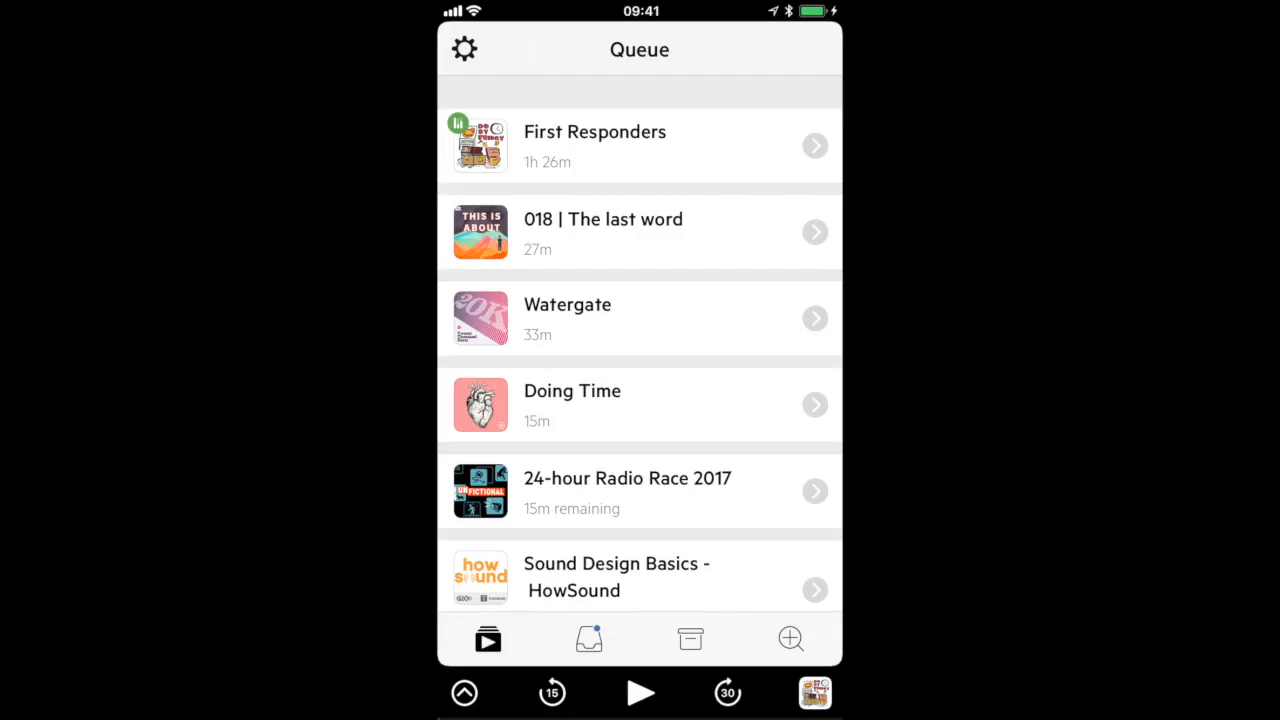
# Move 24-hour Radio Race 2017 to second place and 018 | The last word below Doing Time.
pyautogui.scroll(-3)
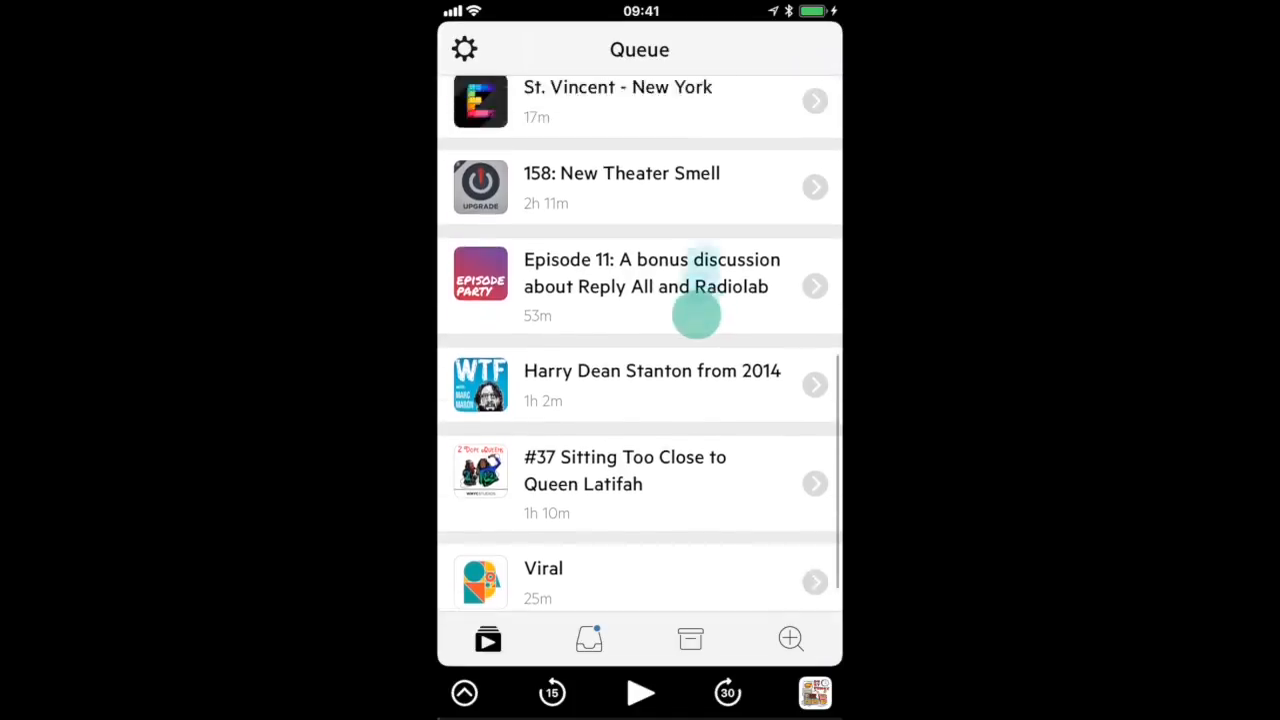
pyautogui.scroll(-3)
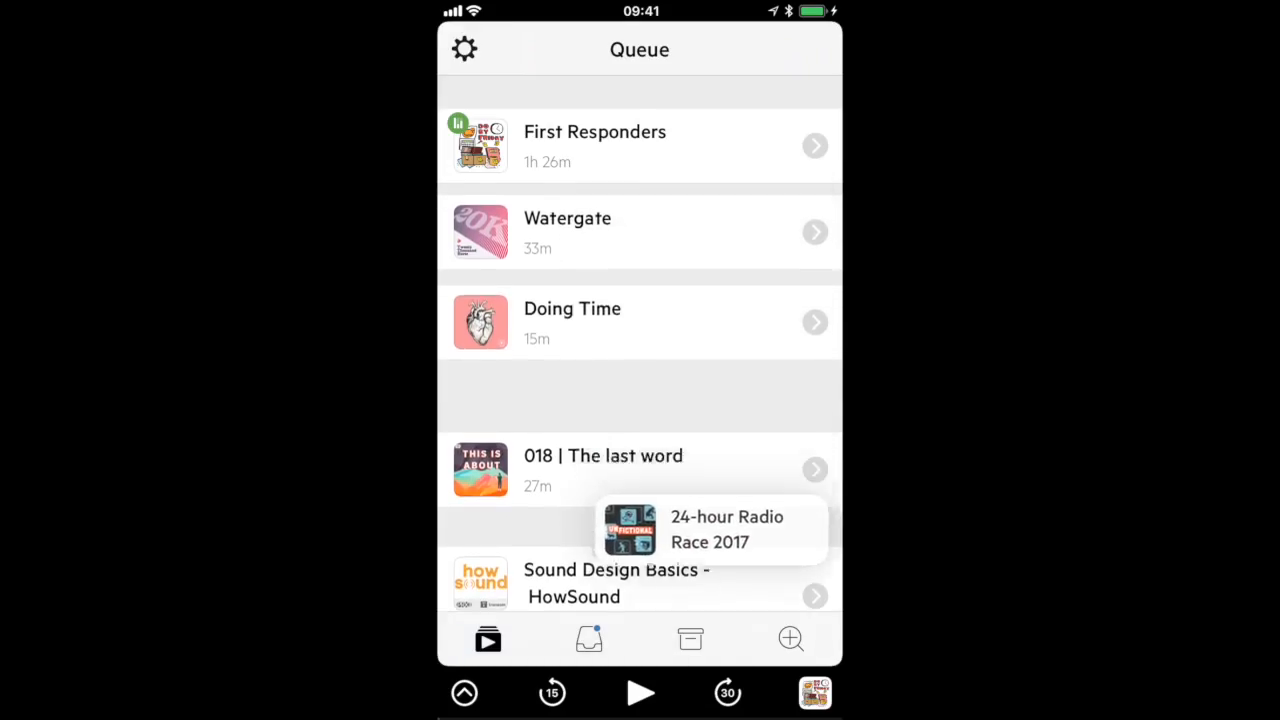
pyautogui.scroll(-3)
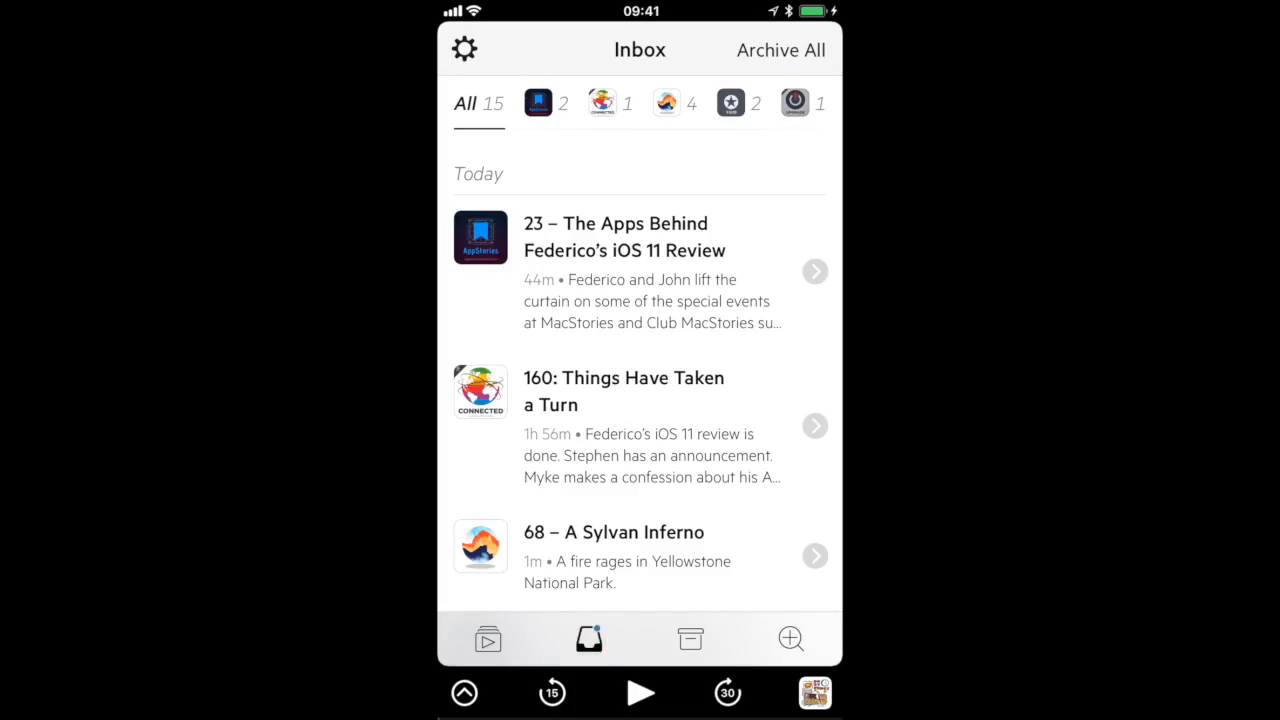
# Reveal Play, Queue Next, Queue Last and Archive buttons for '23 – The Apps Behind Federico's iOS 11 Review'.
pyautogui.scroll(-3)
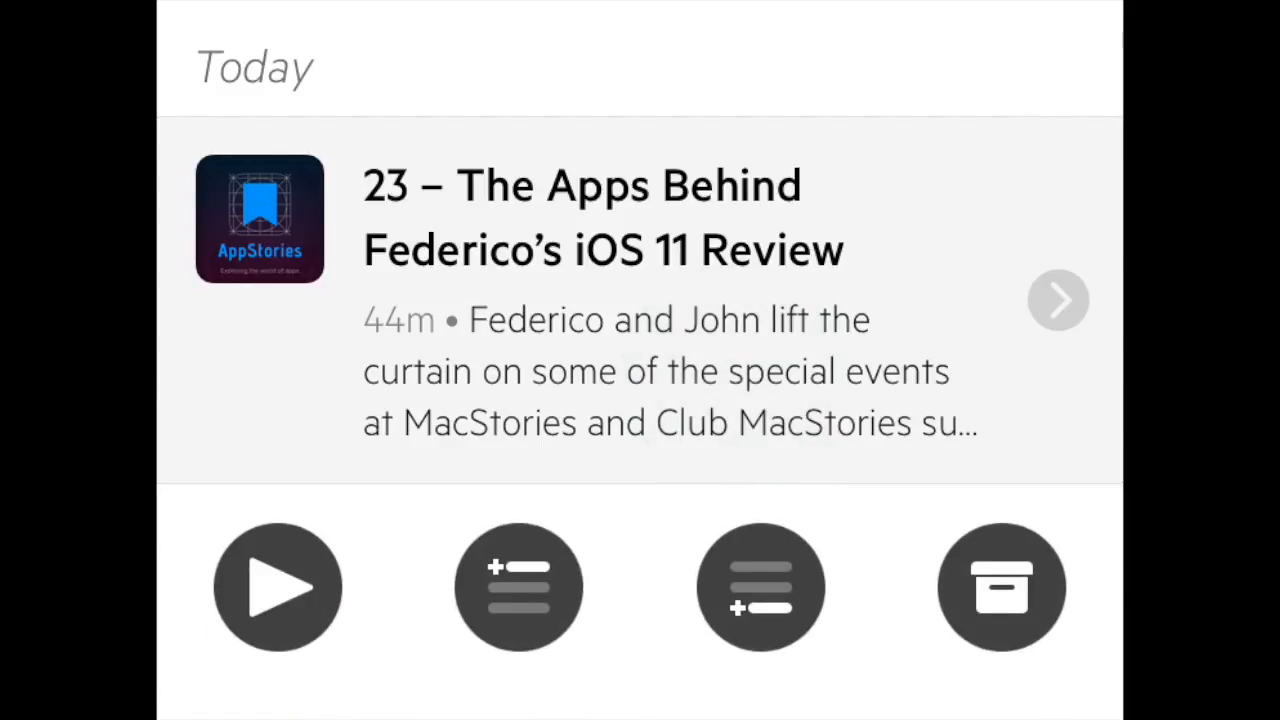
pyautogui.click(277, 587)
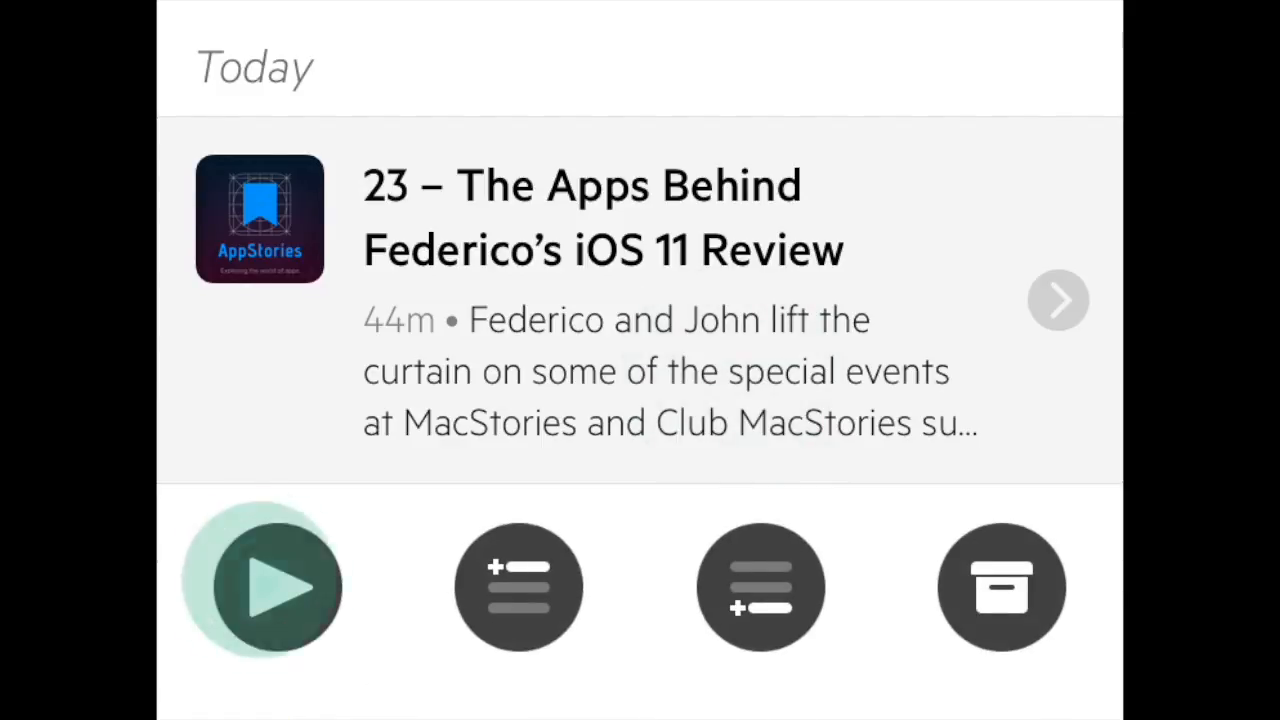
pyautogui.click(760, 587)
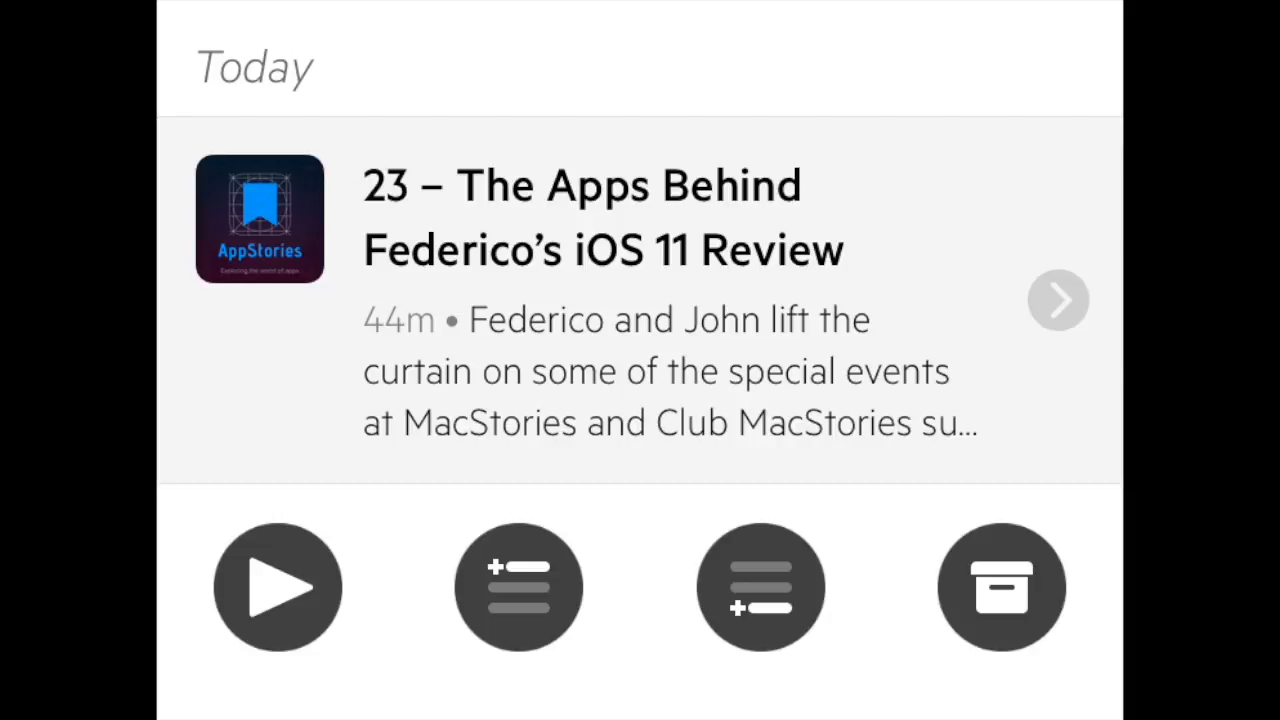
# Dismiss the episode options and drop '160: Things Have Taken a Turn' between Watergate and Doing Time.
pyautogui.click(728, 355)
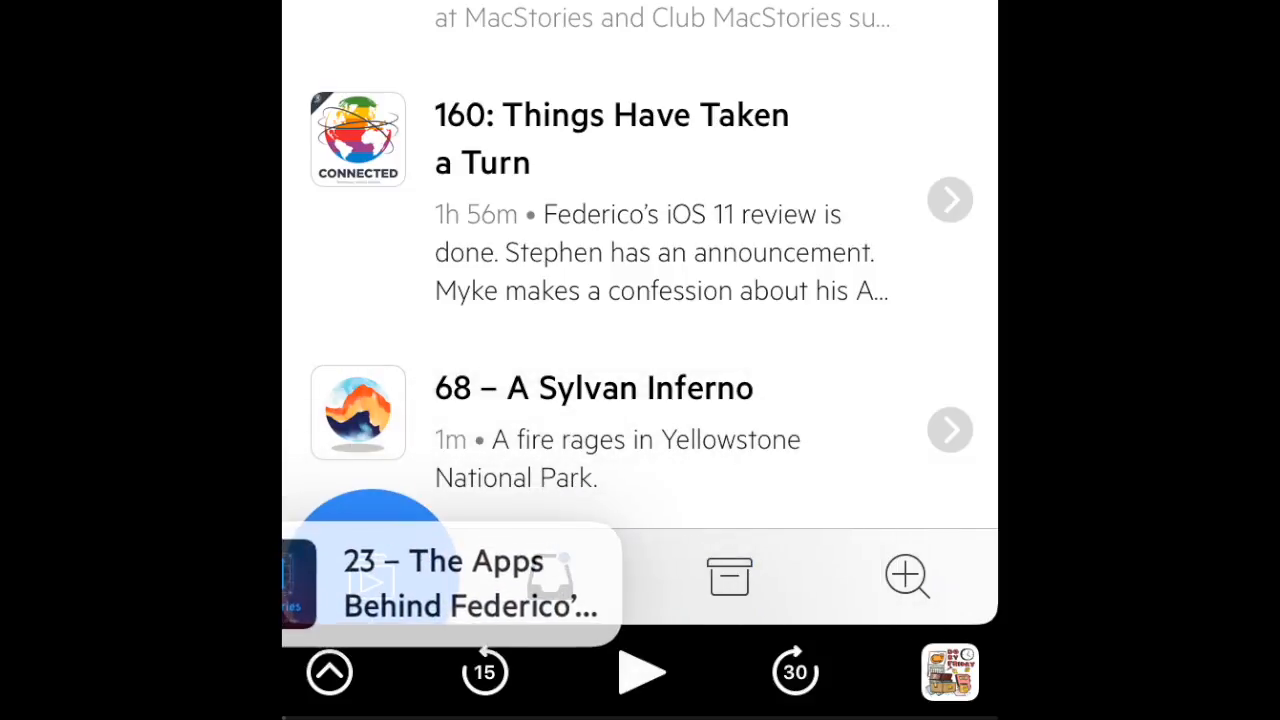
pyautogui.scroll(-3)
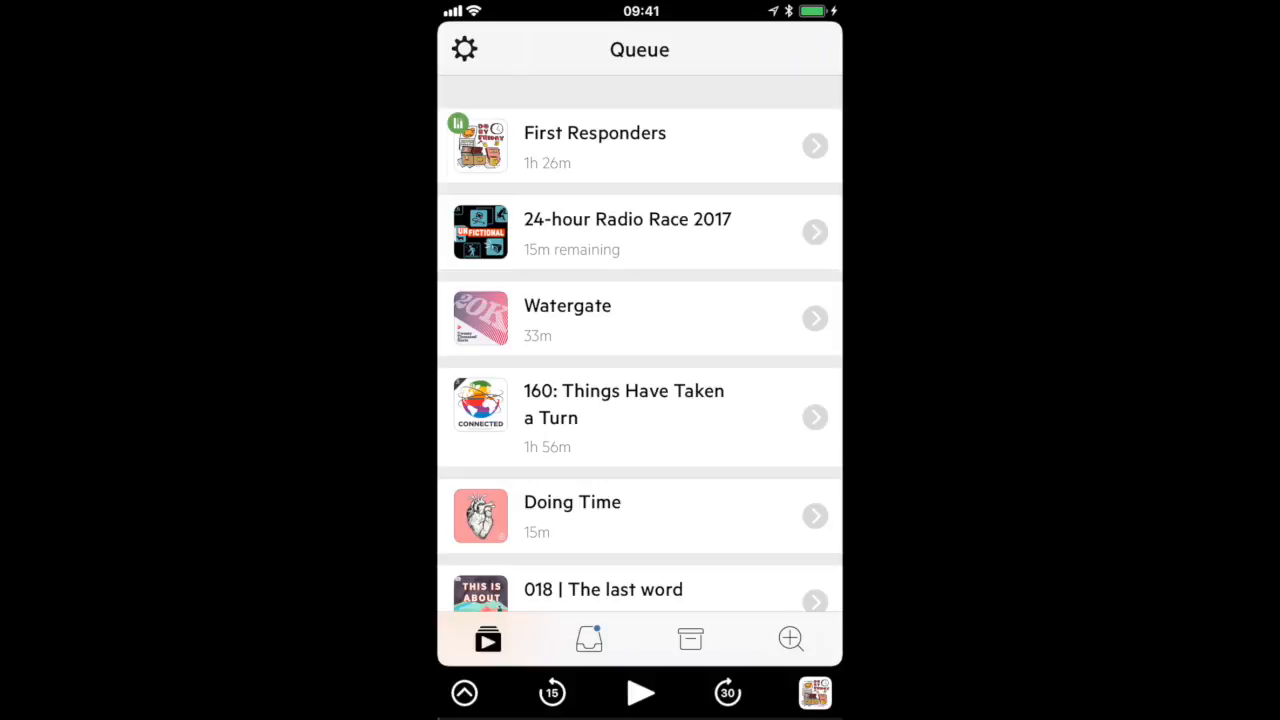
# Drag 159: Retcon Incident, 200: 'Episode CC', 67 and 275 from Inbox below 24-hour Radio Race.
pyautogui.click(589, 639)
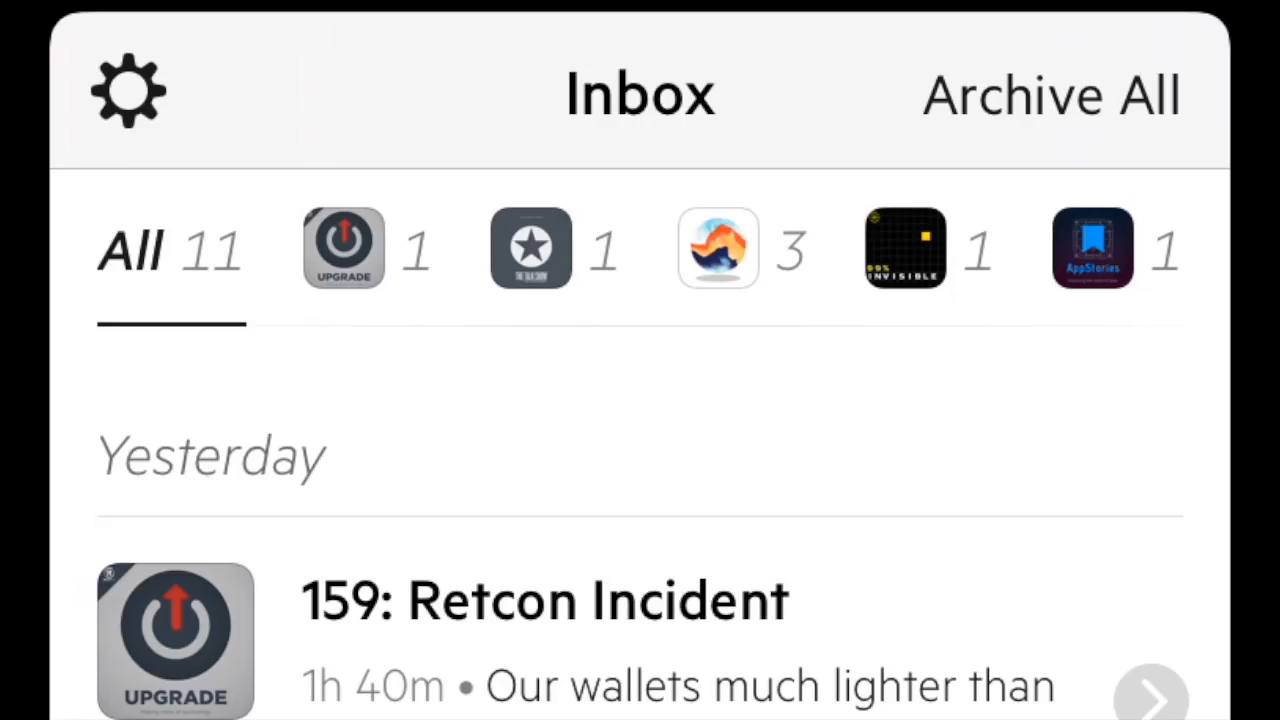
pyautogui.click(717, 248)
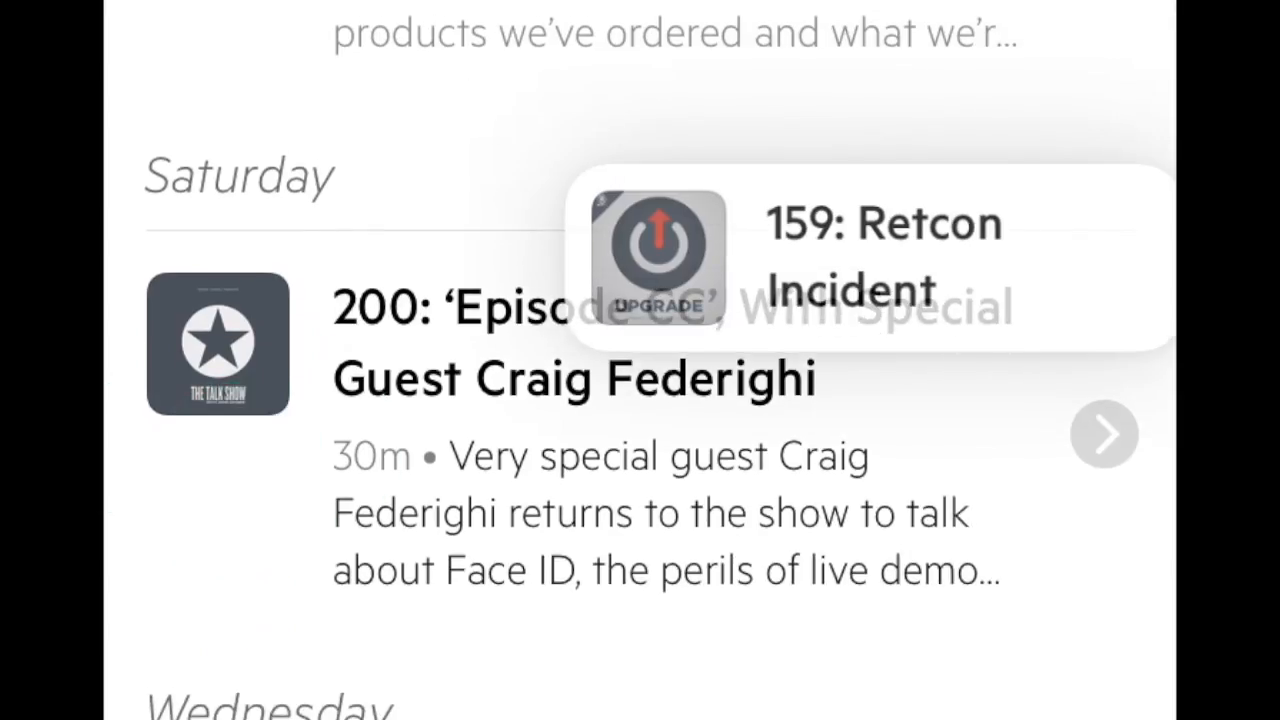
pyautogui.scroll(-3)
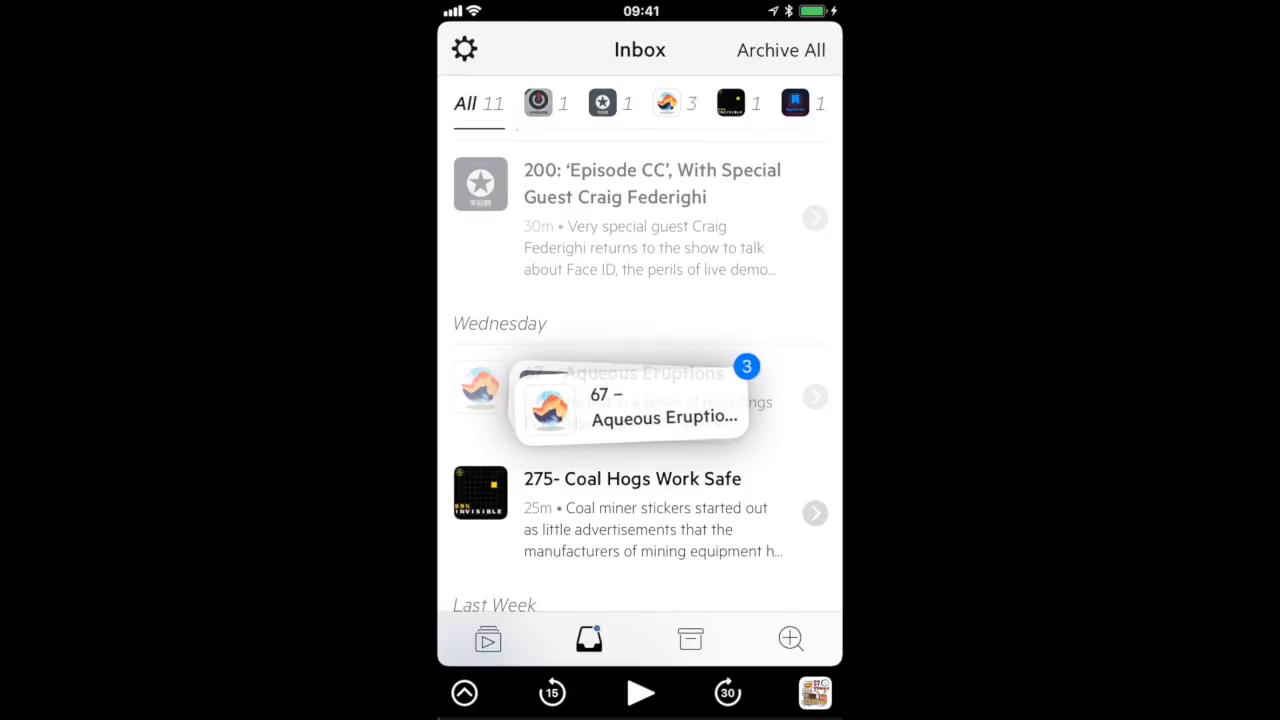
pyautogui.click(487, 638)
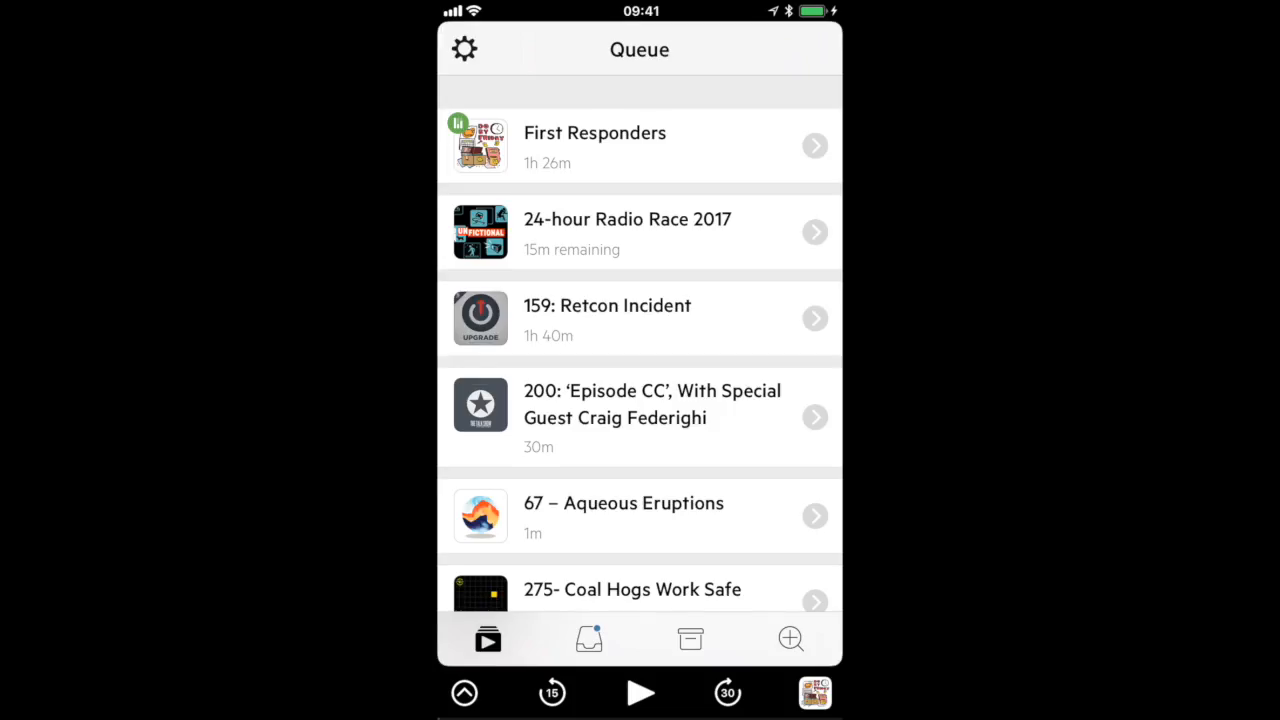
# Archive all 7 remaining Inbox episodes with Archive All and confirm.
pyautogui.click(589, 639)
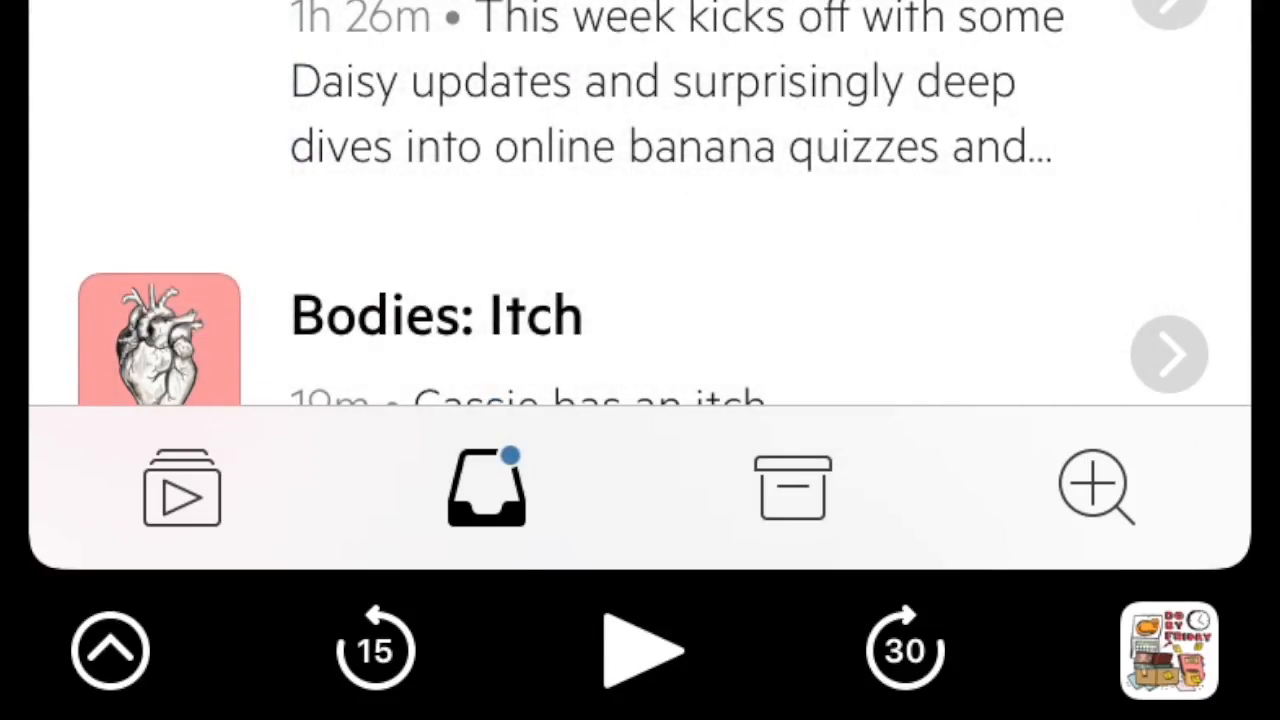
pyautogui.click(791, 487)
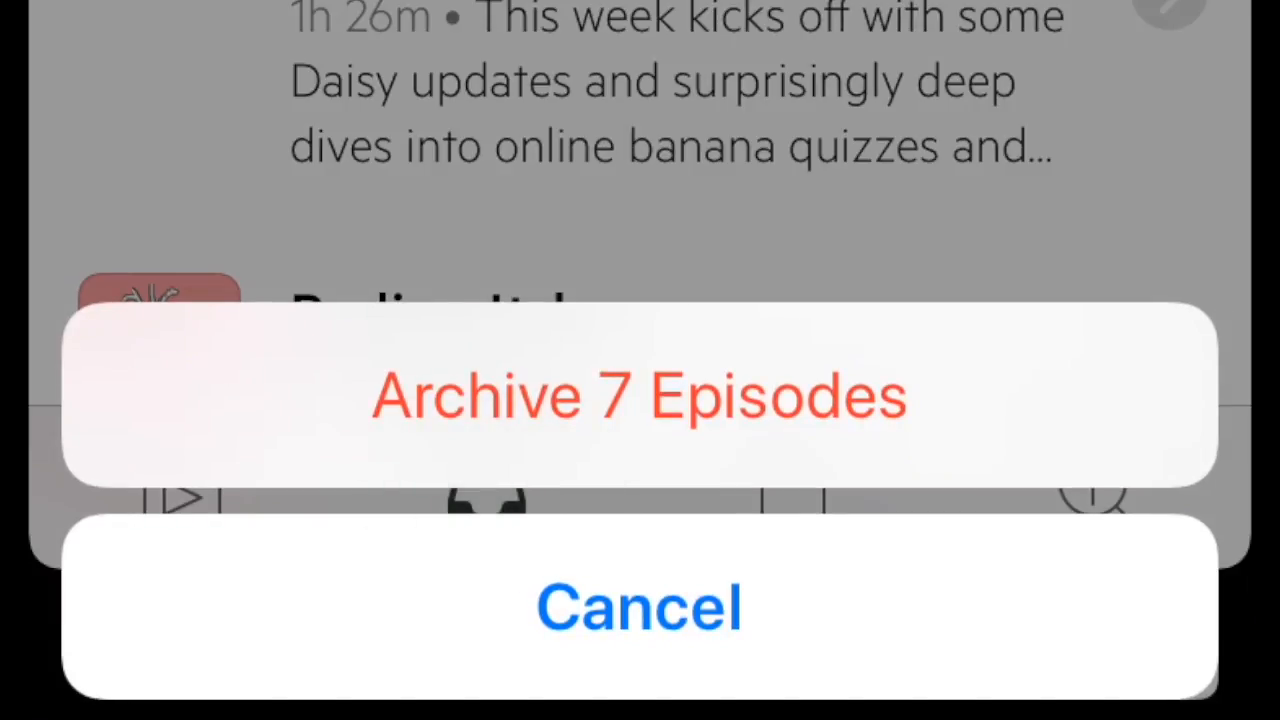
pyautogui.click(639, 607)
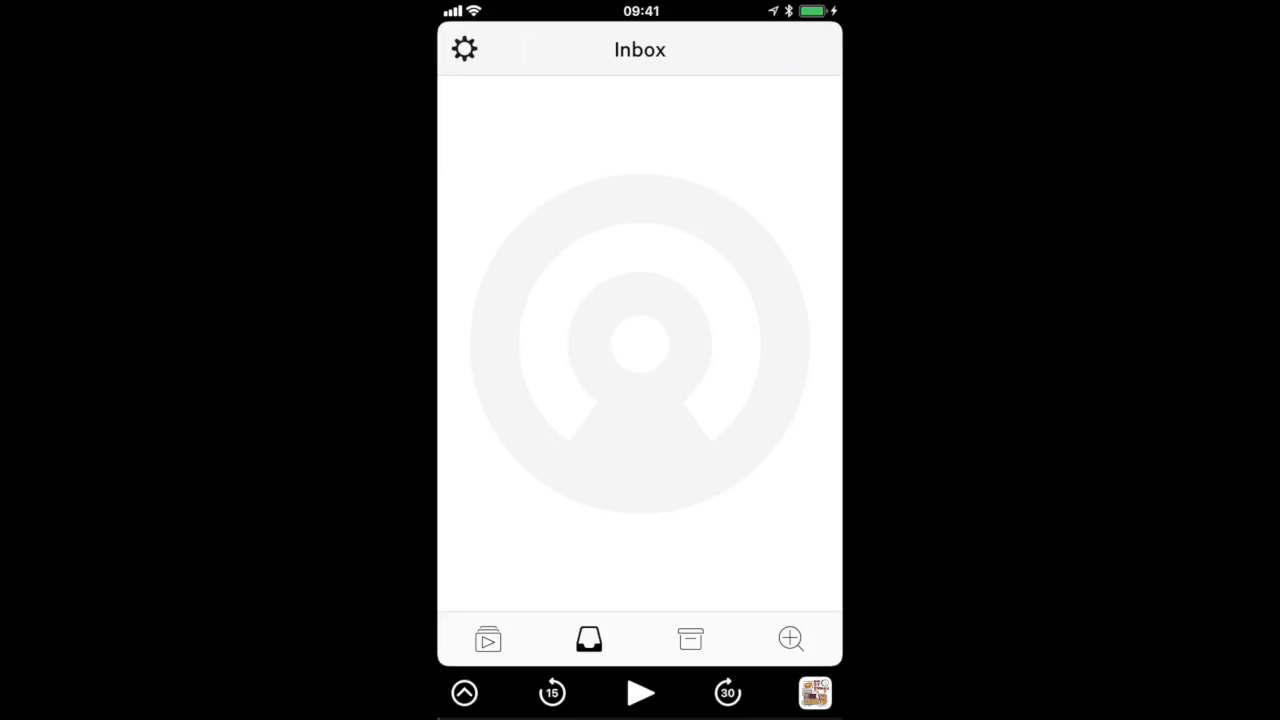
# Drag all seven S-Town chapters from Archive into the Inbox, then return to the Queue.
pyautogui.click(690, 639)
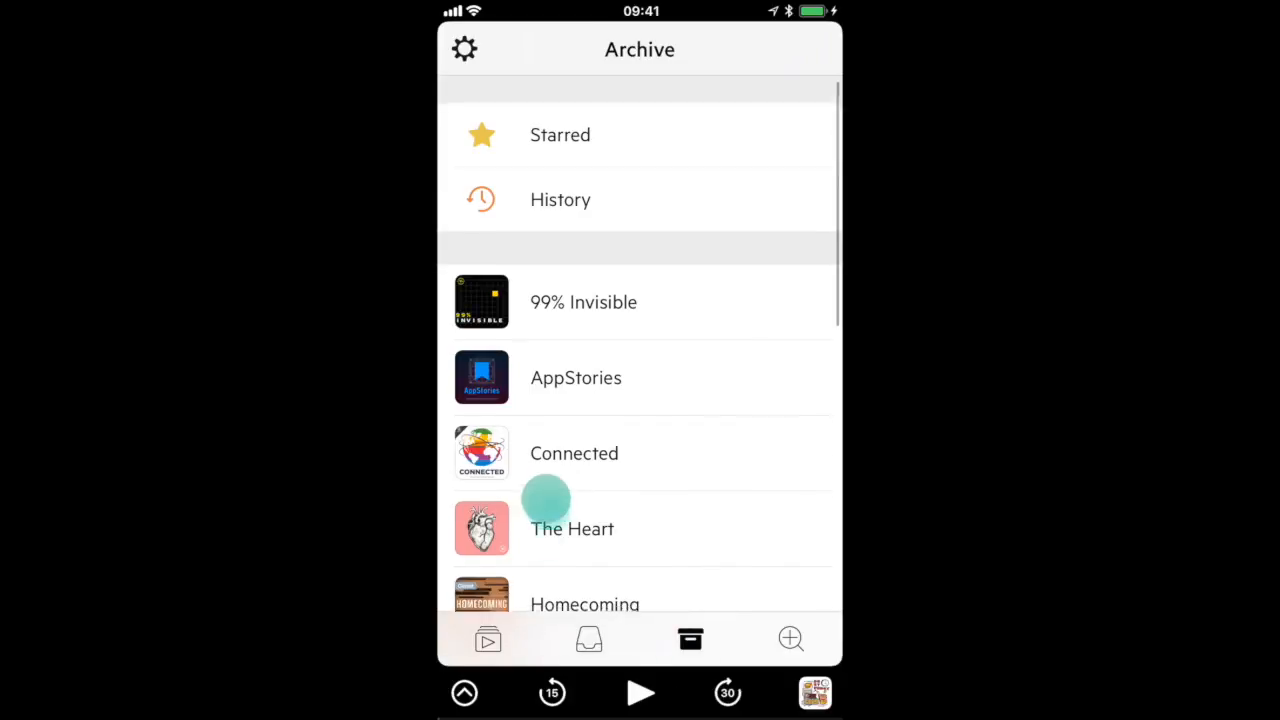
pyautogui.scroll(-3)
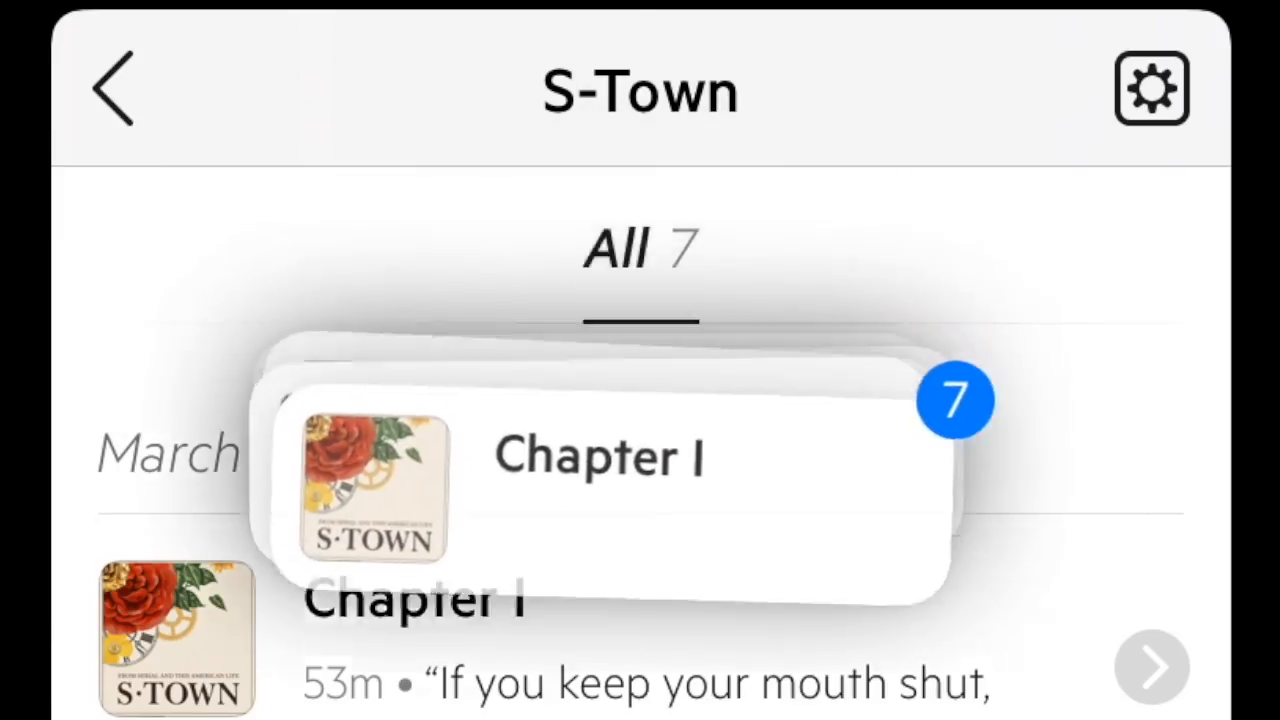
pyautogui.scroll(-3)
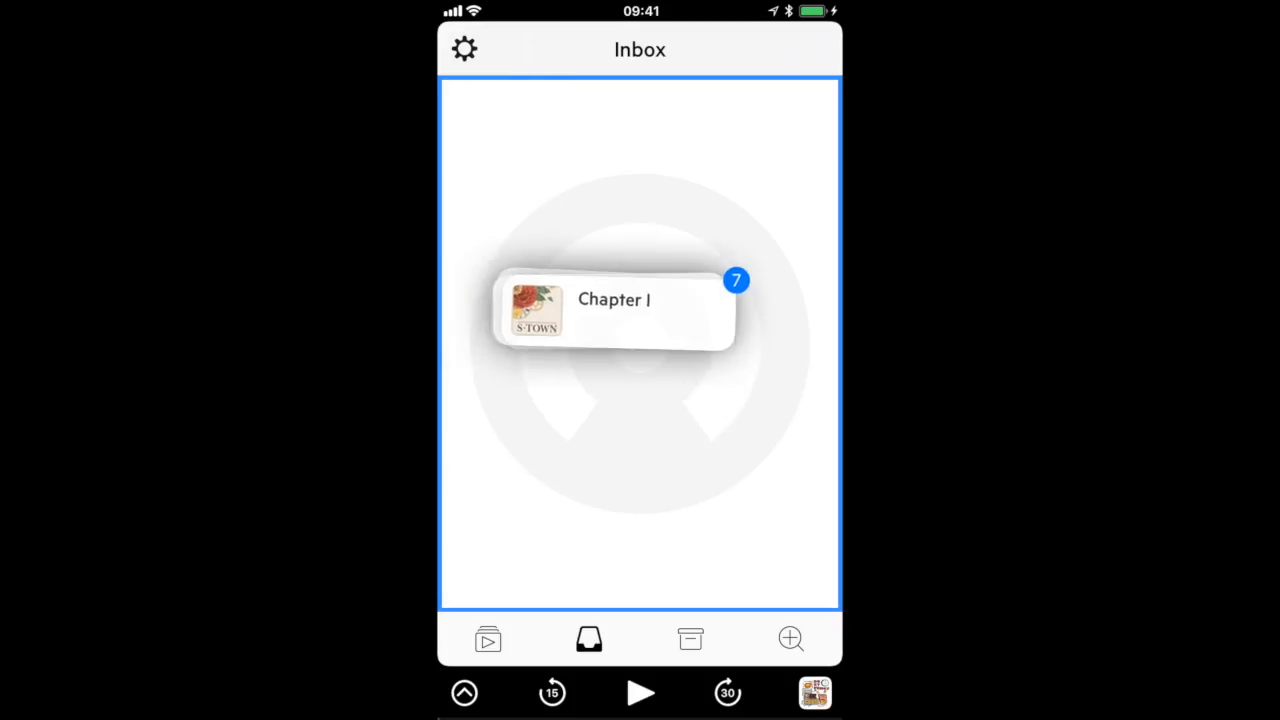
pyautogui.click(614, 308)
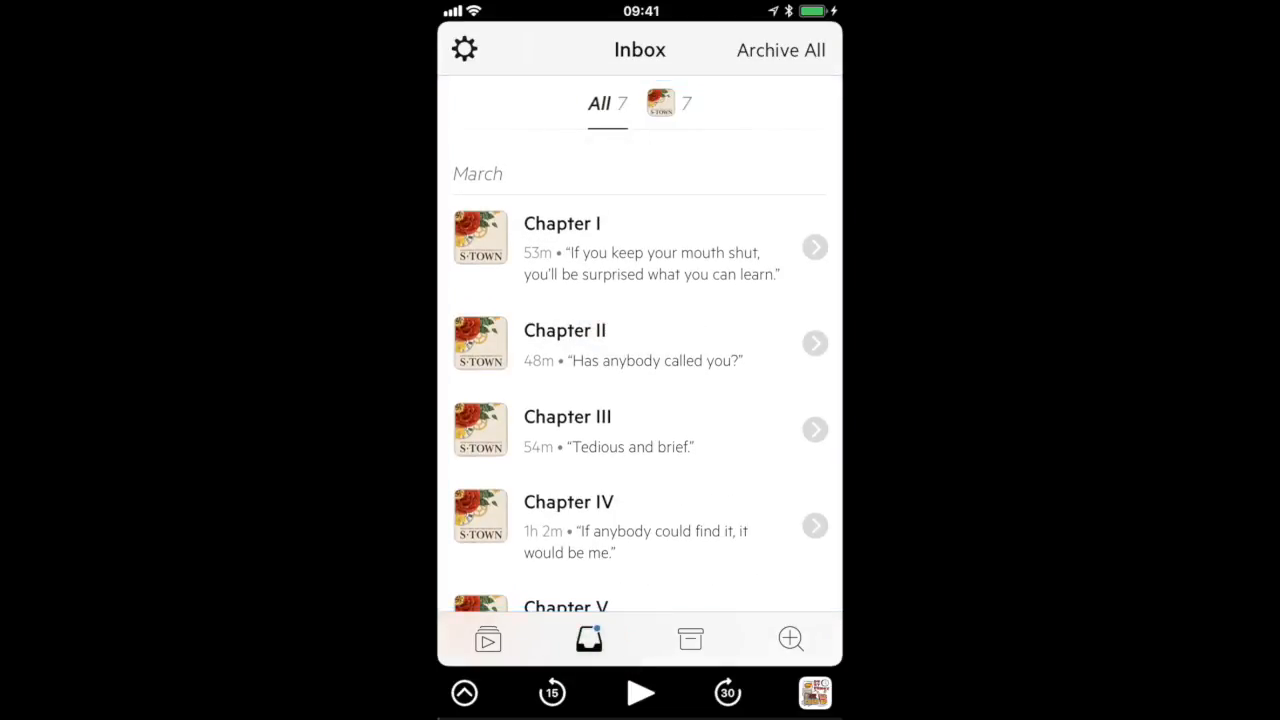
pyautogui.click(488, 639)
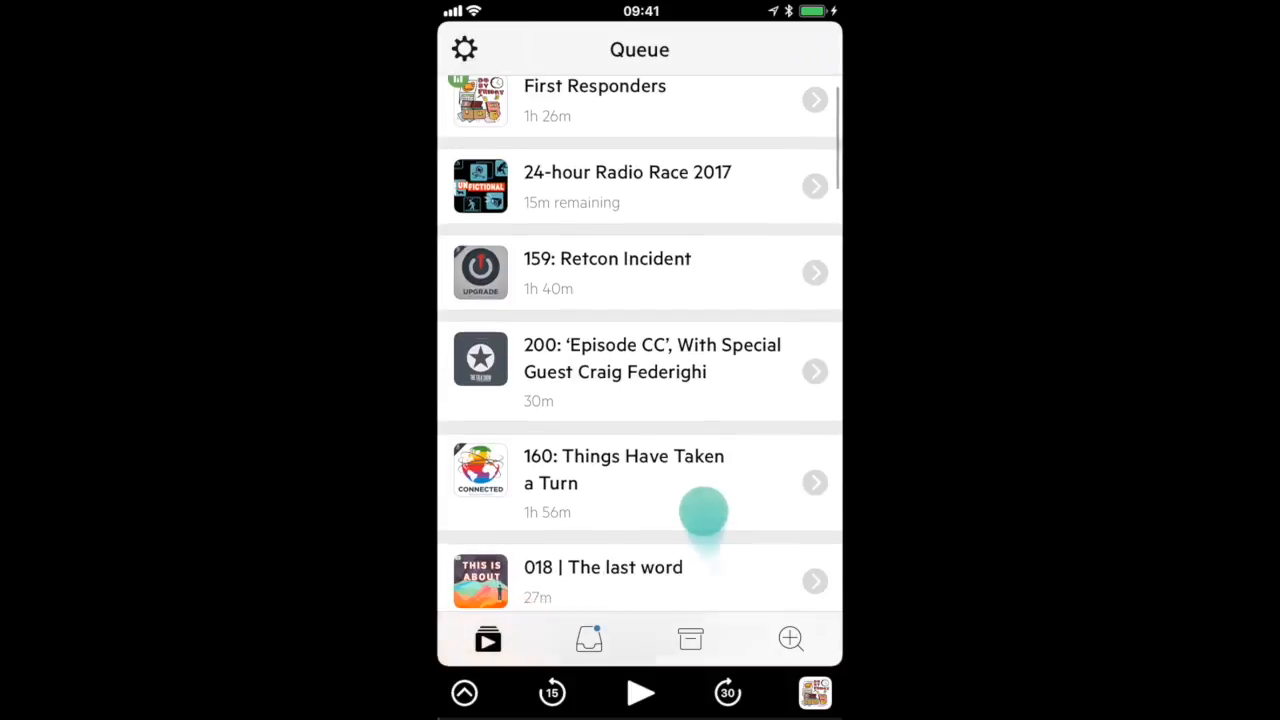